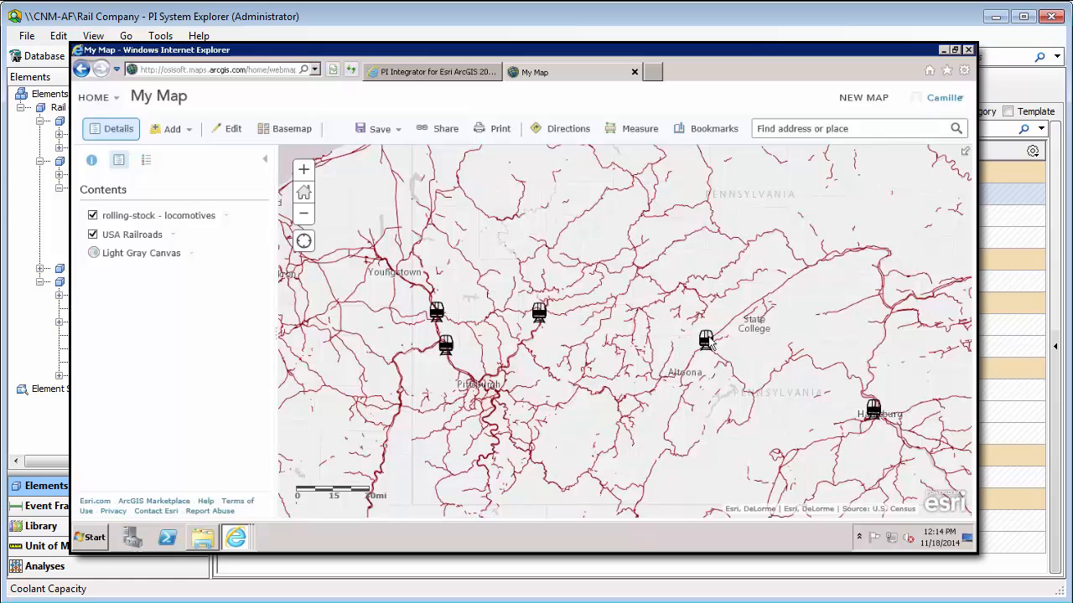
Open the attribute popup for Locomotive-14001, the locomotive marker near State College.
{"action": "left_click", "coordinate": [706, 339]}
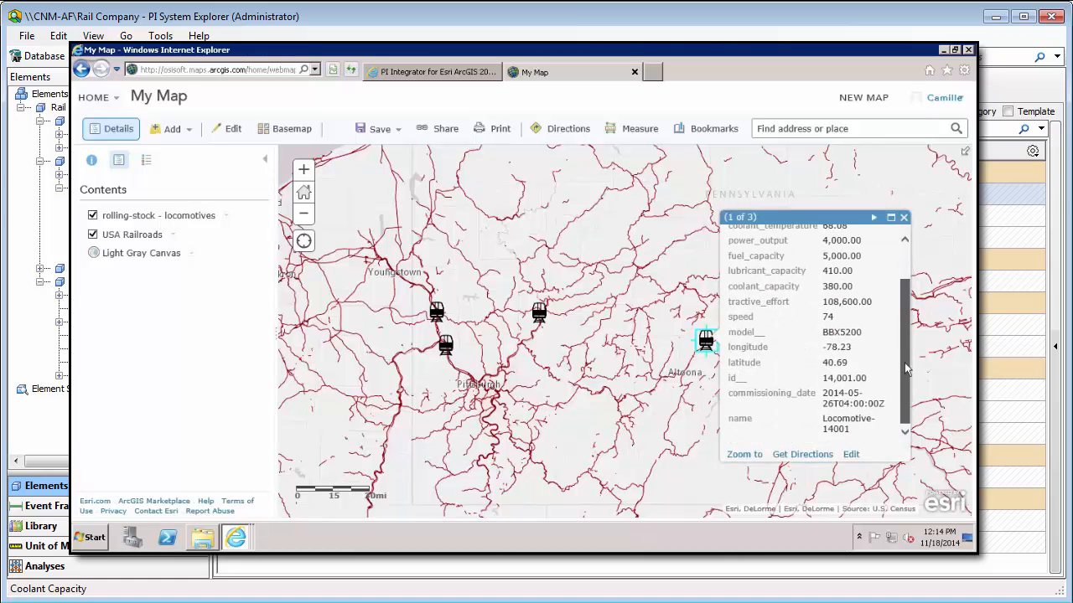